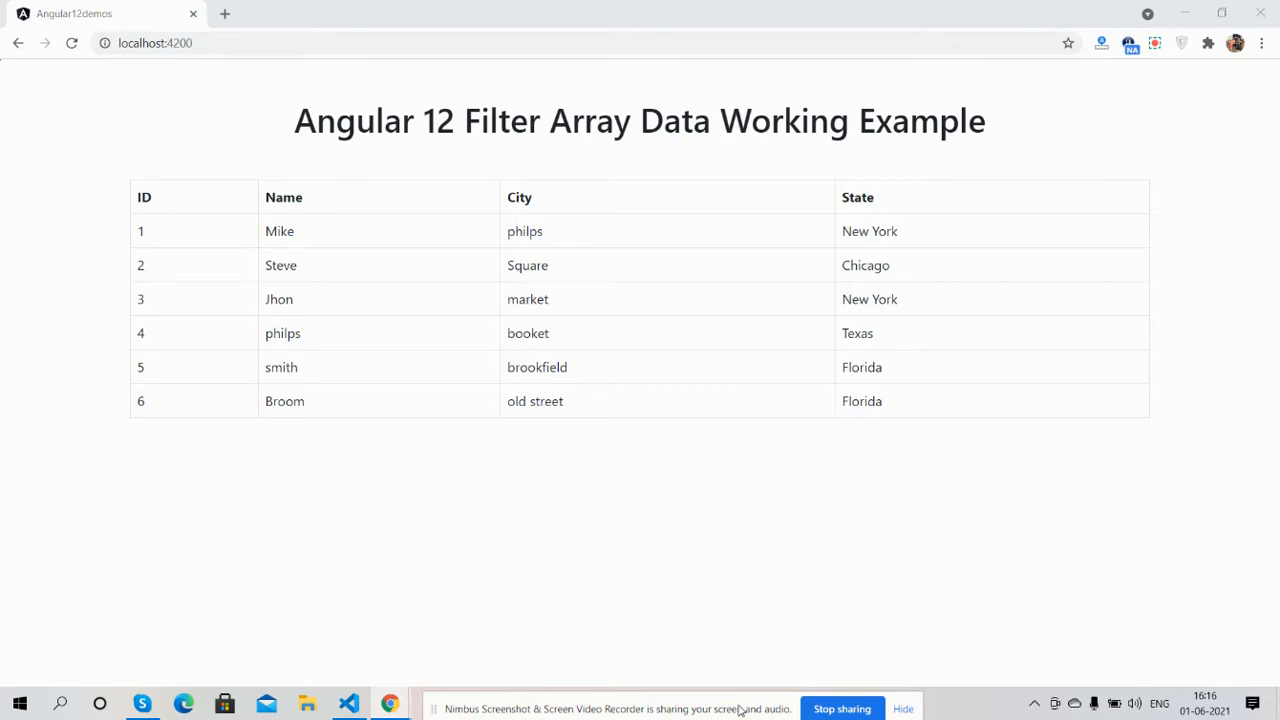
pyautogui.moveTo(29, 286)
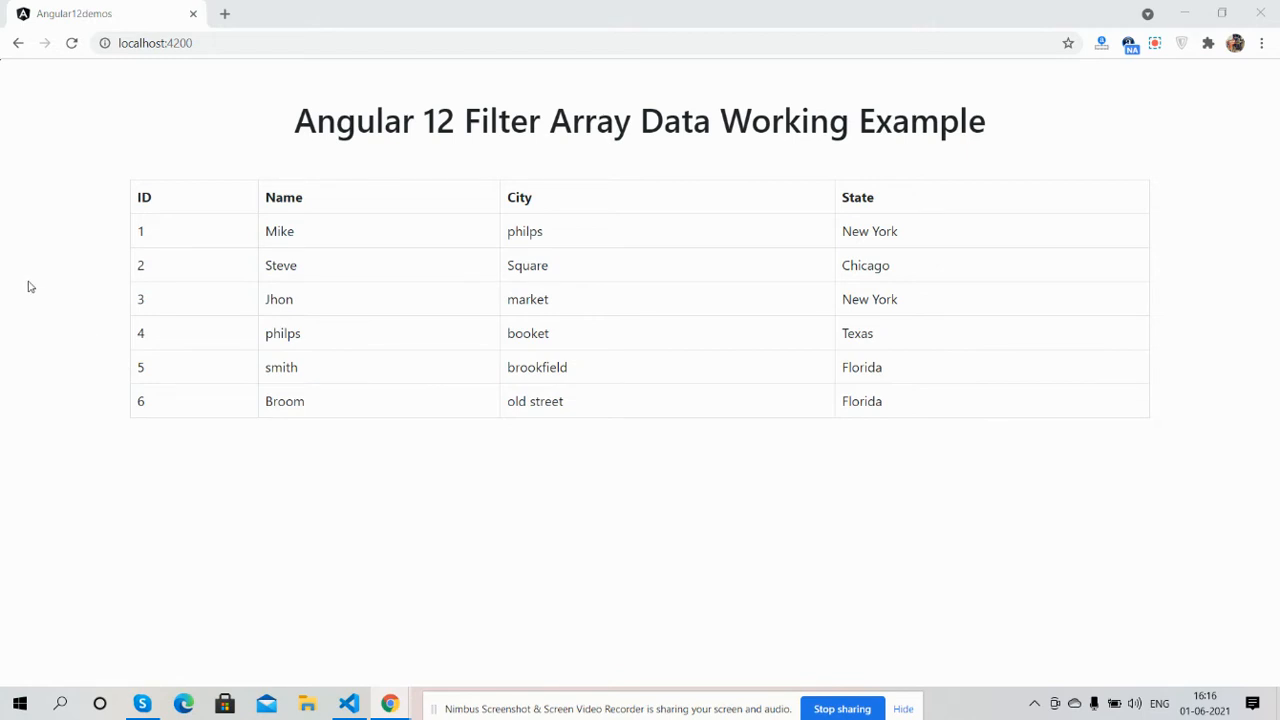
pyautogui.moveTo(318, 198)
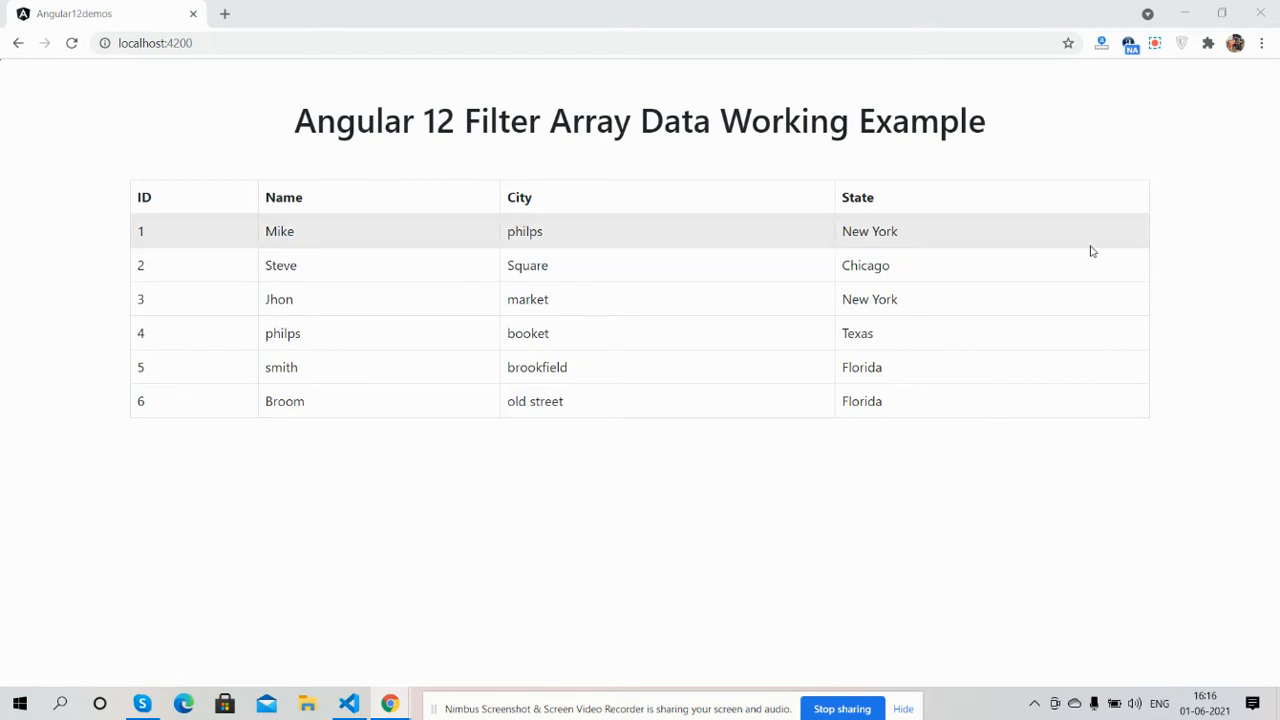
pyautogui.moveTo(1265, 276)
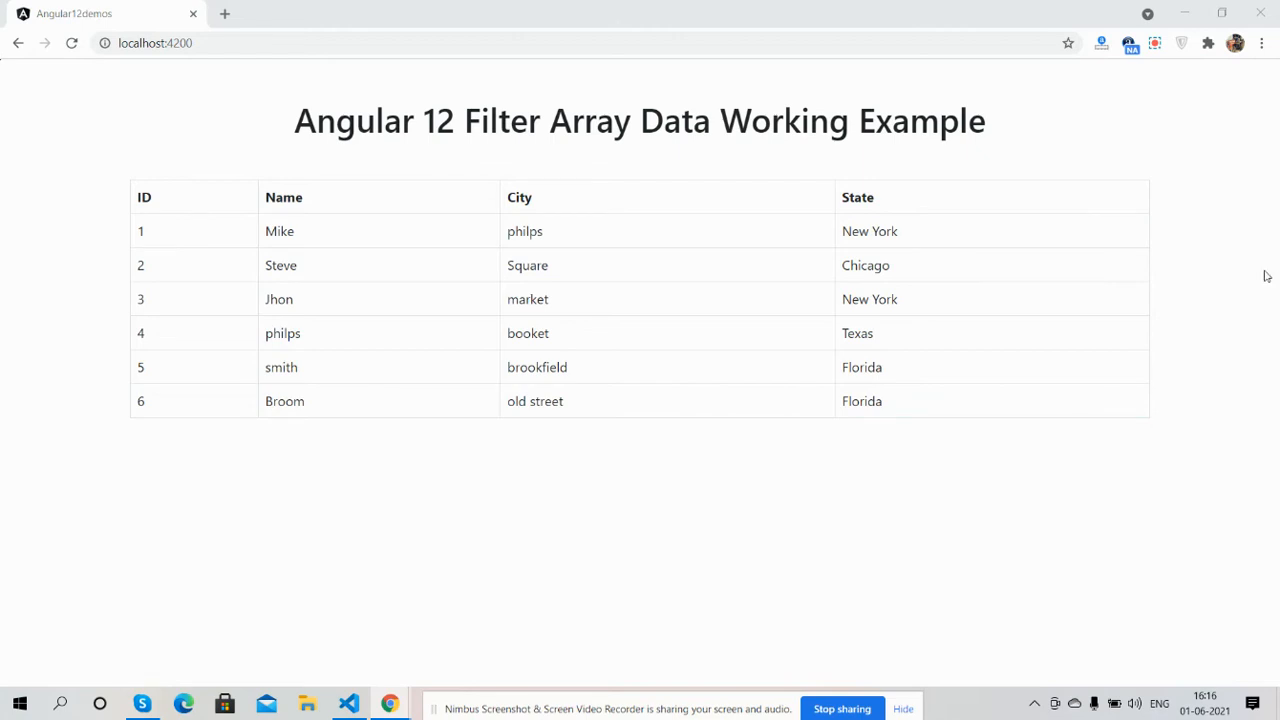
pyautogui.moveTo(915, 231)
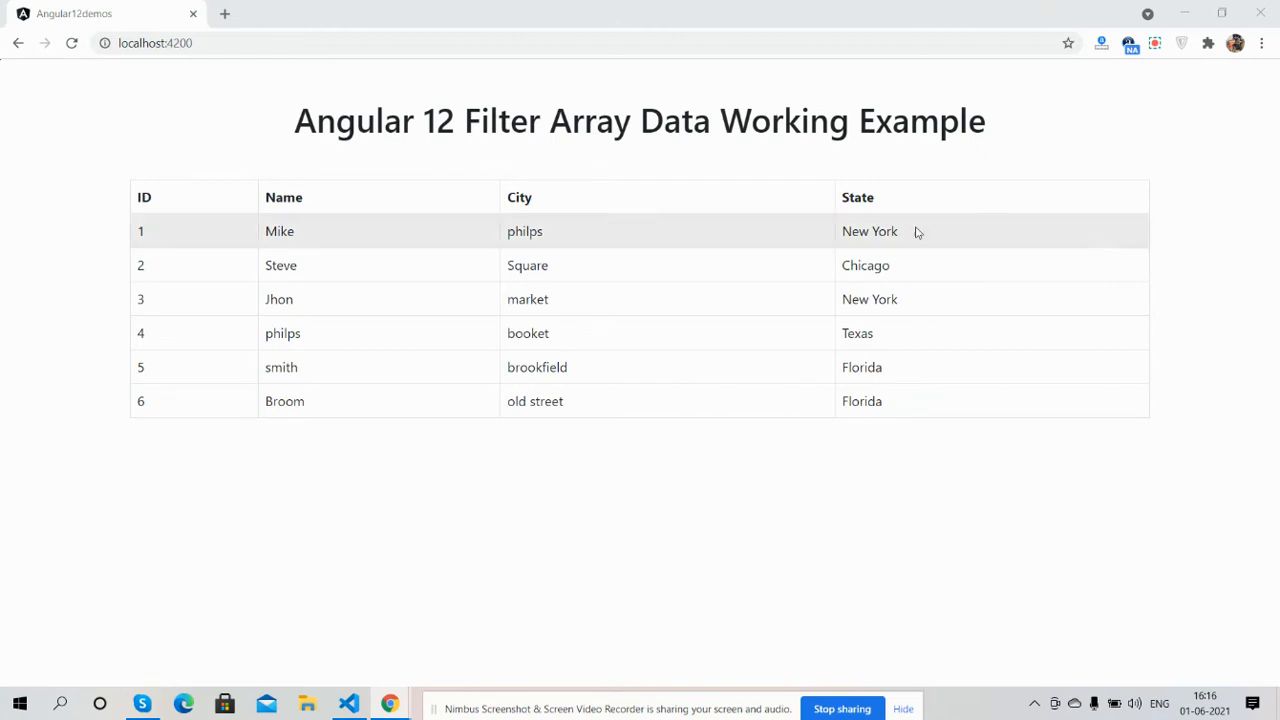
pyautogui.moveTo(884, 299)
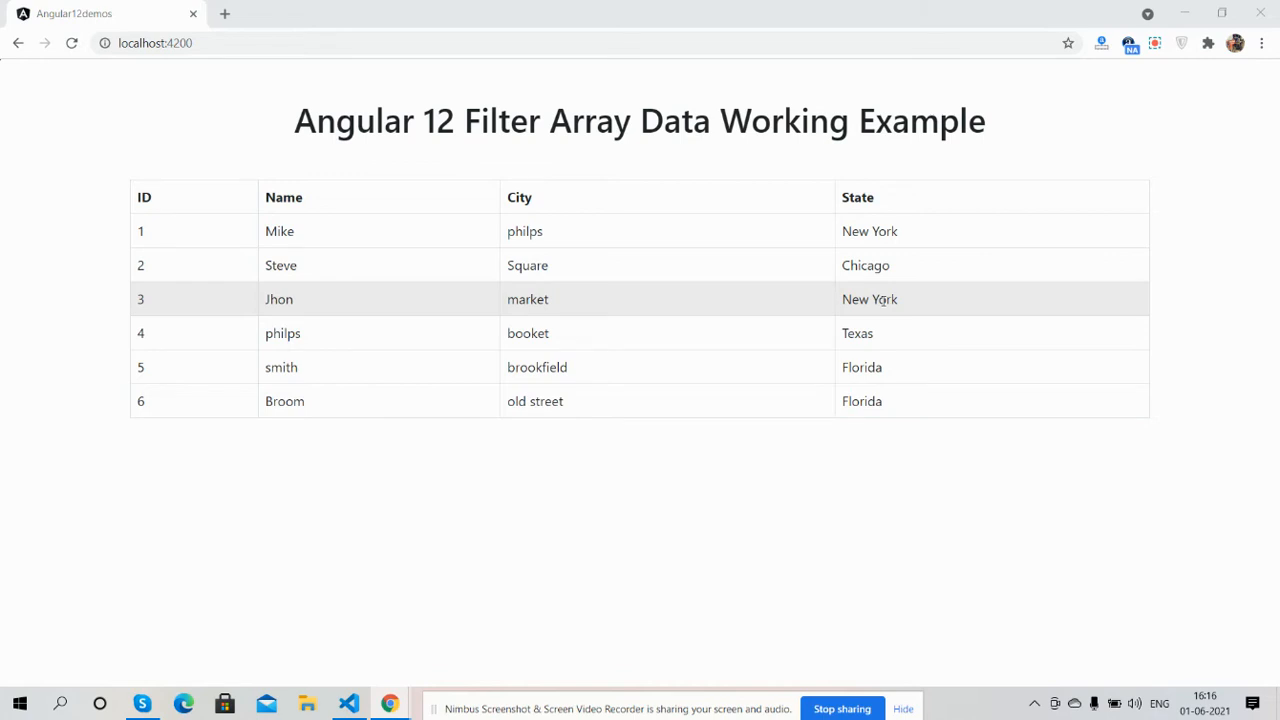
pyautogui.moveTo(349, 703)
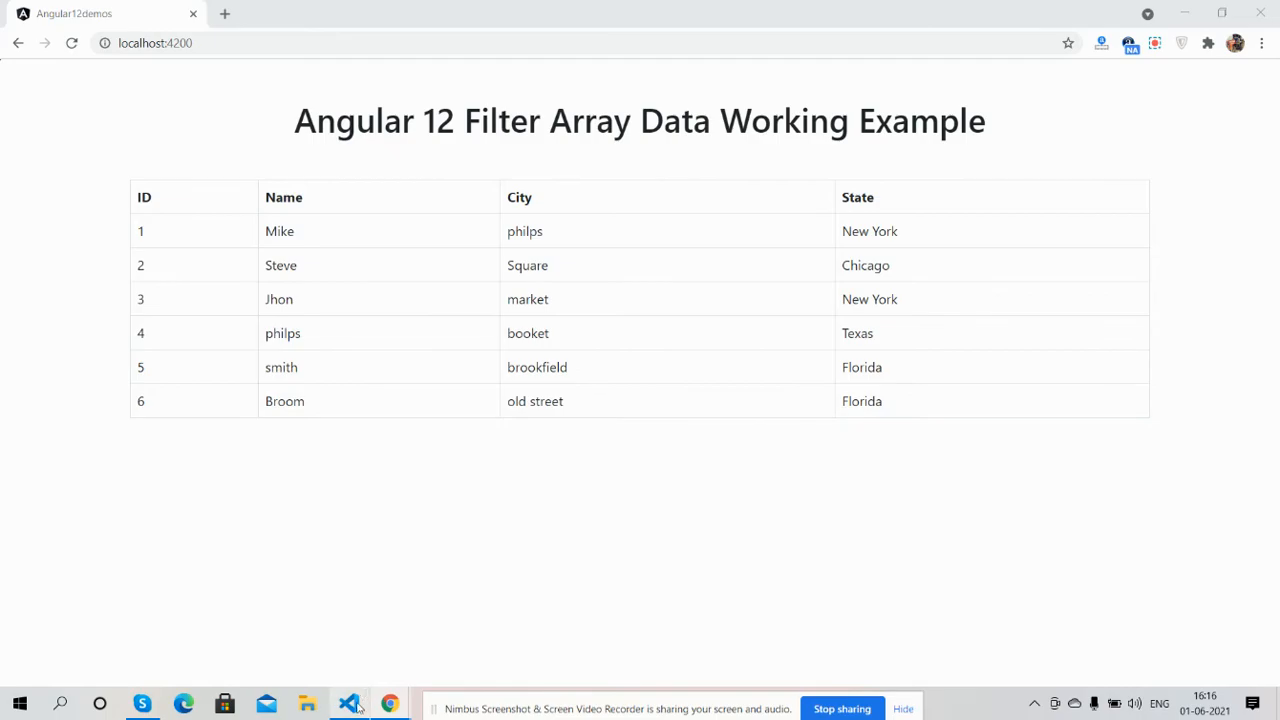
# - Switch from the six-row people table in Chrome to the project's code in VS Code
pyautogui.click(348, 703)
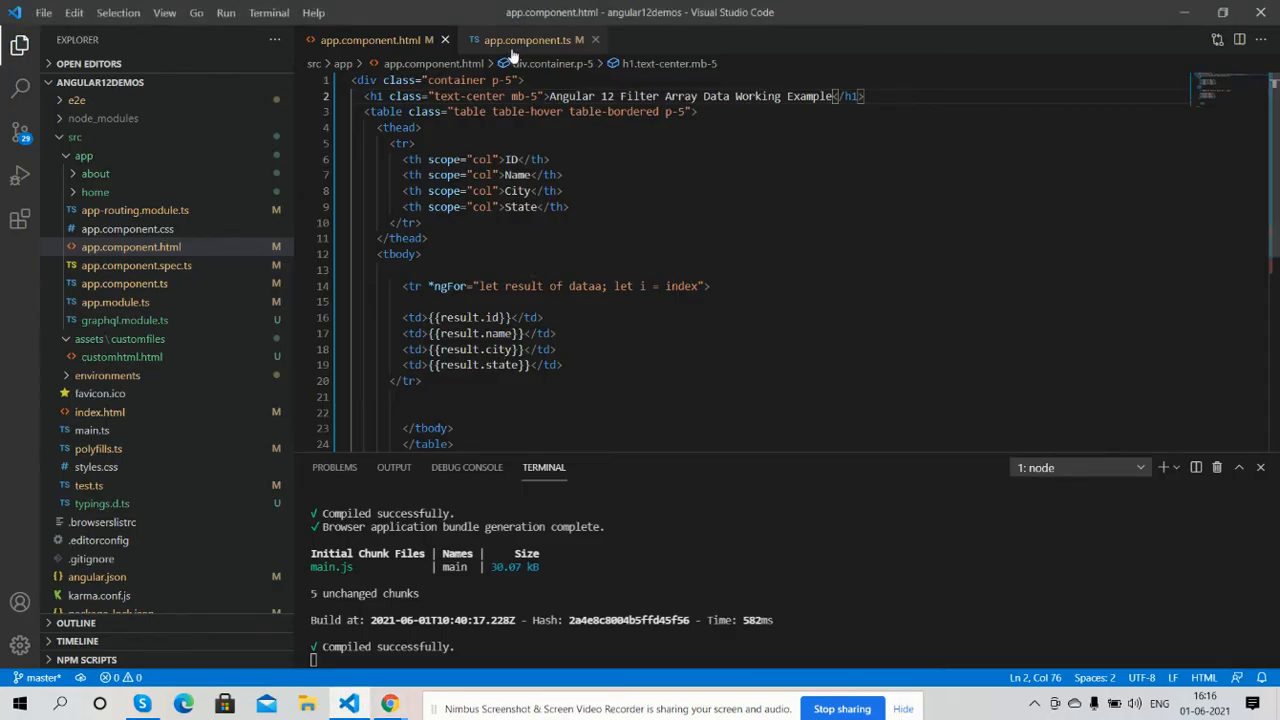
# - Check the state == 'New York' filter in app.component.ts and confirm the two-row browser table
pyautogui.click(533, 40)
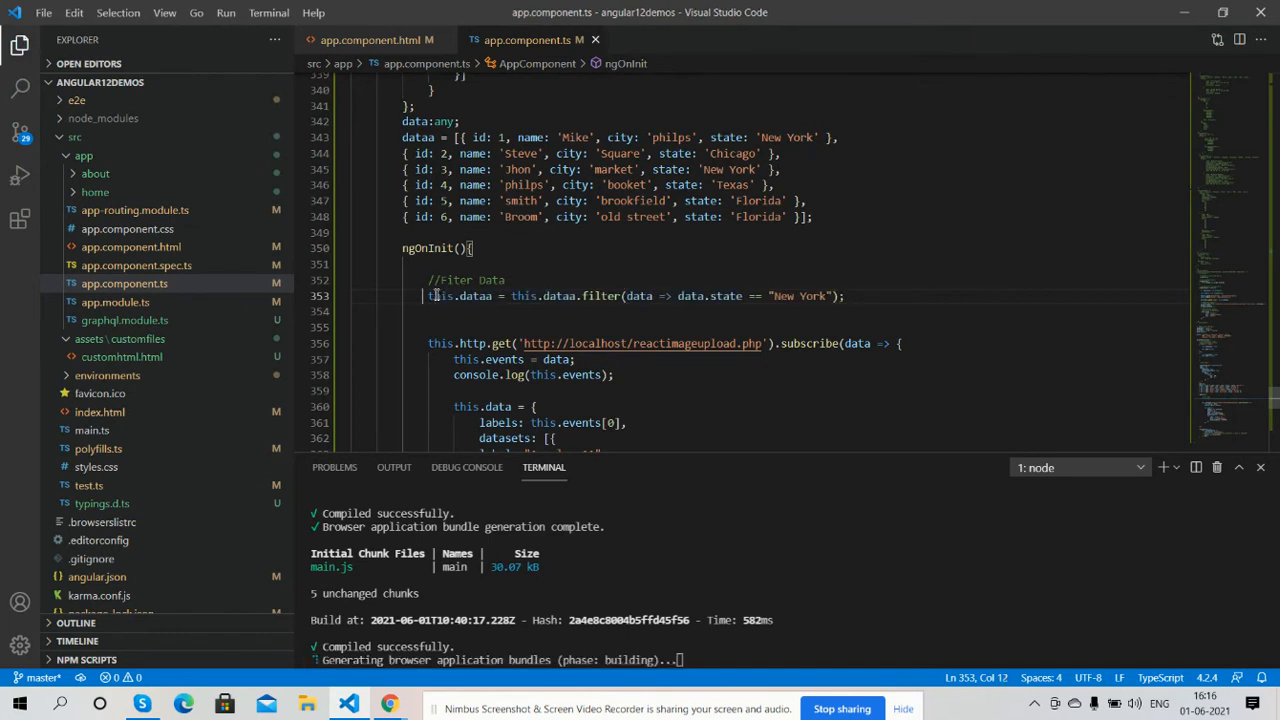
pyautogui.moveTo(390, 703)
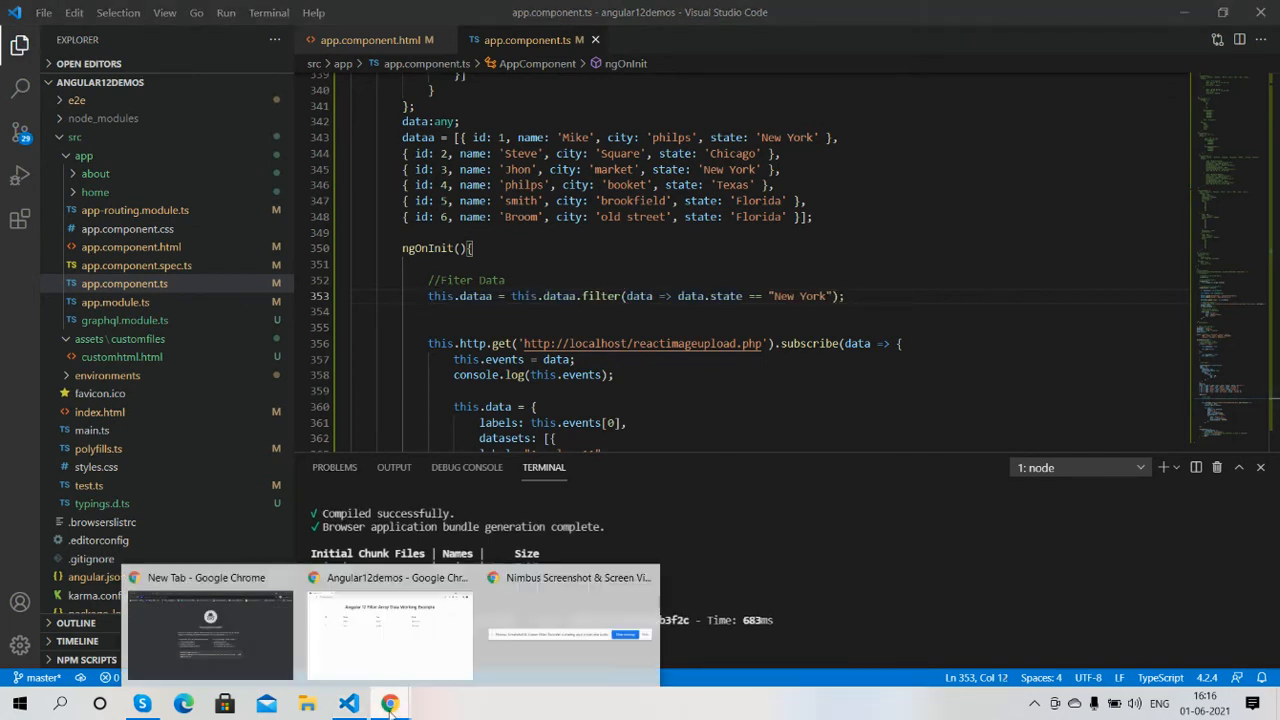
pyautogui.click(389, 630)
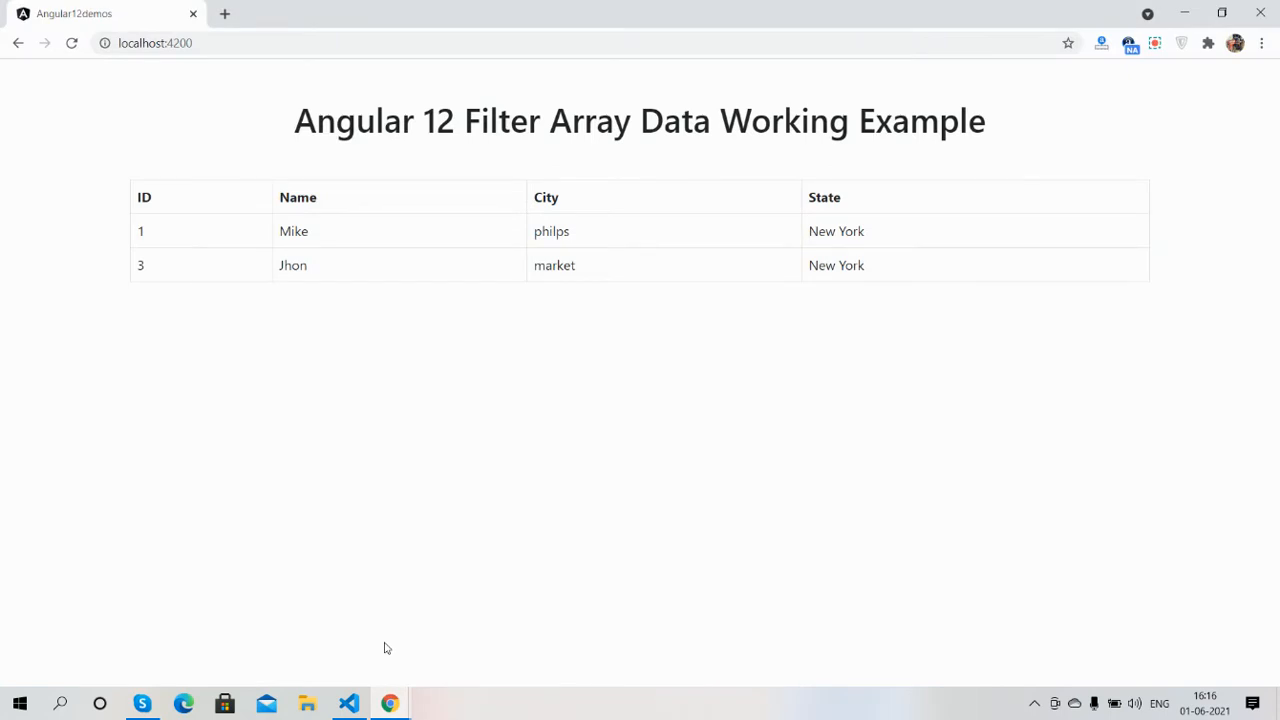
pyautogui.moveTo(742, 420)
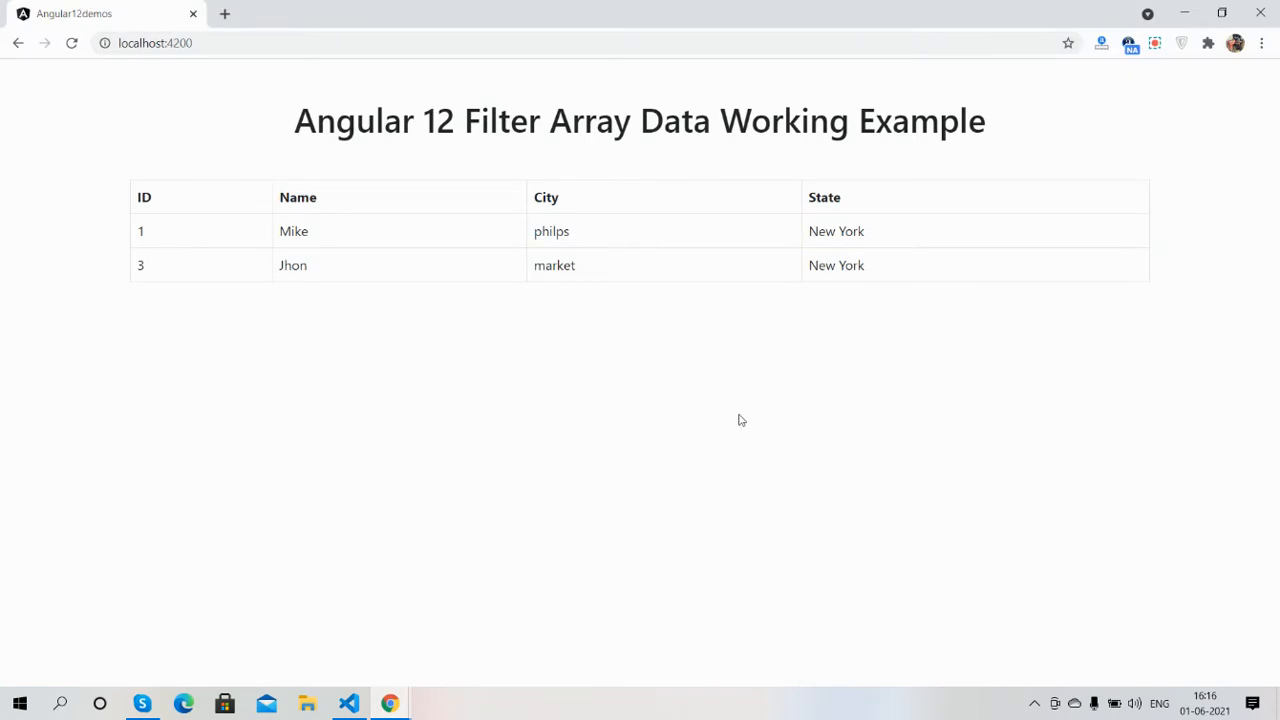
pyautogui.click(348, 703)
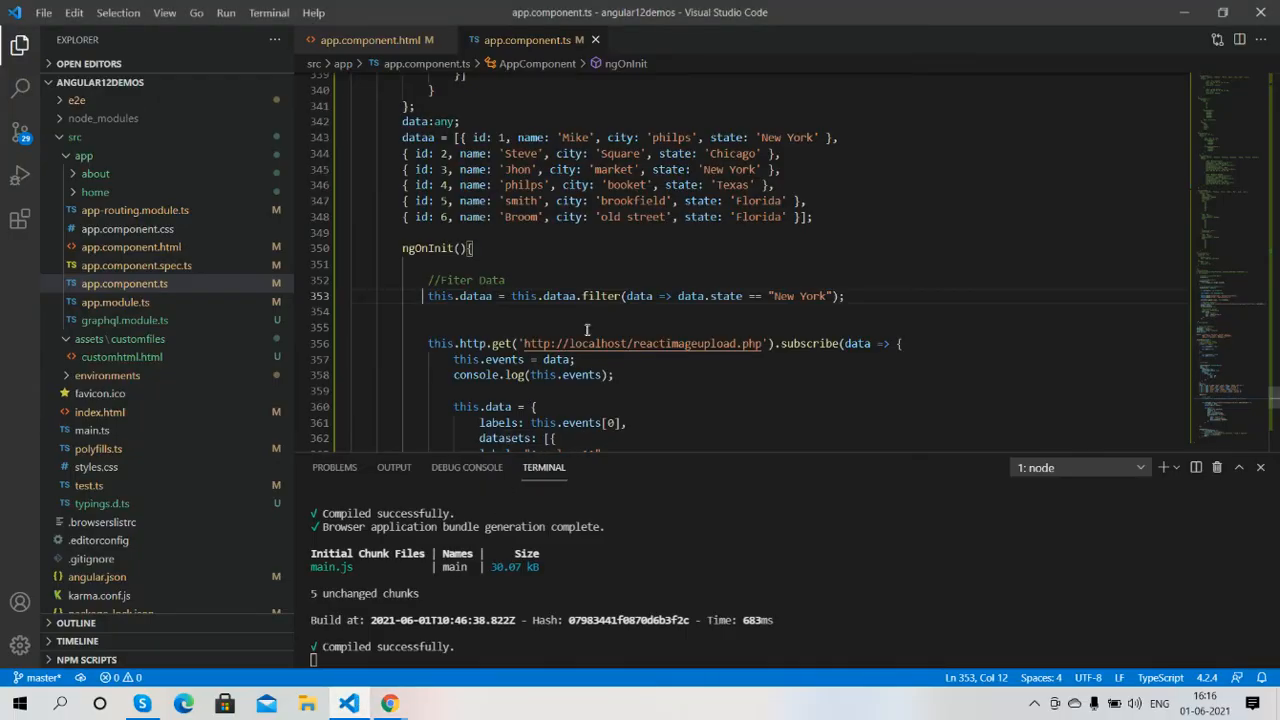
pyautogui.moveTo(736, 296)
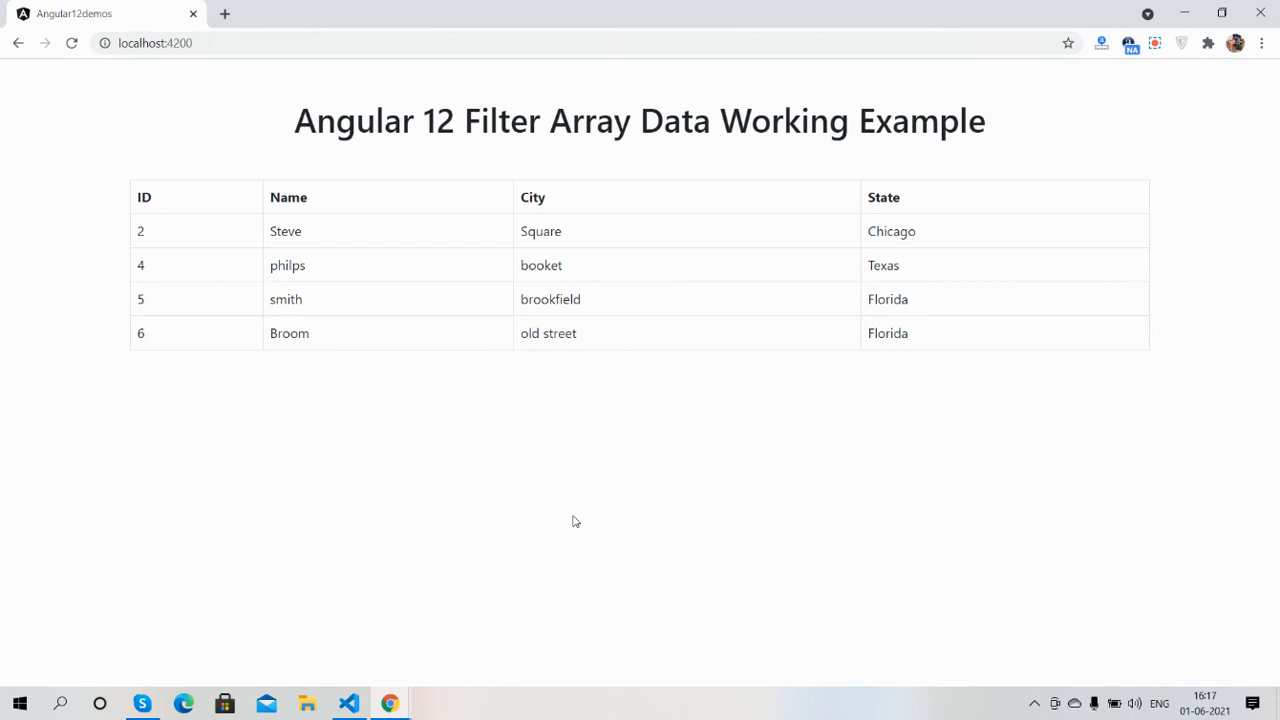
pyautogui.moveTo(390, 703)
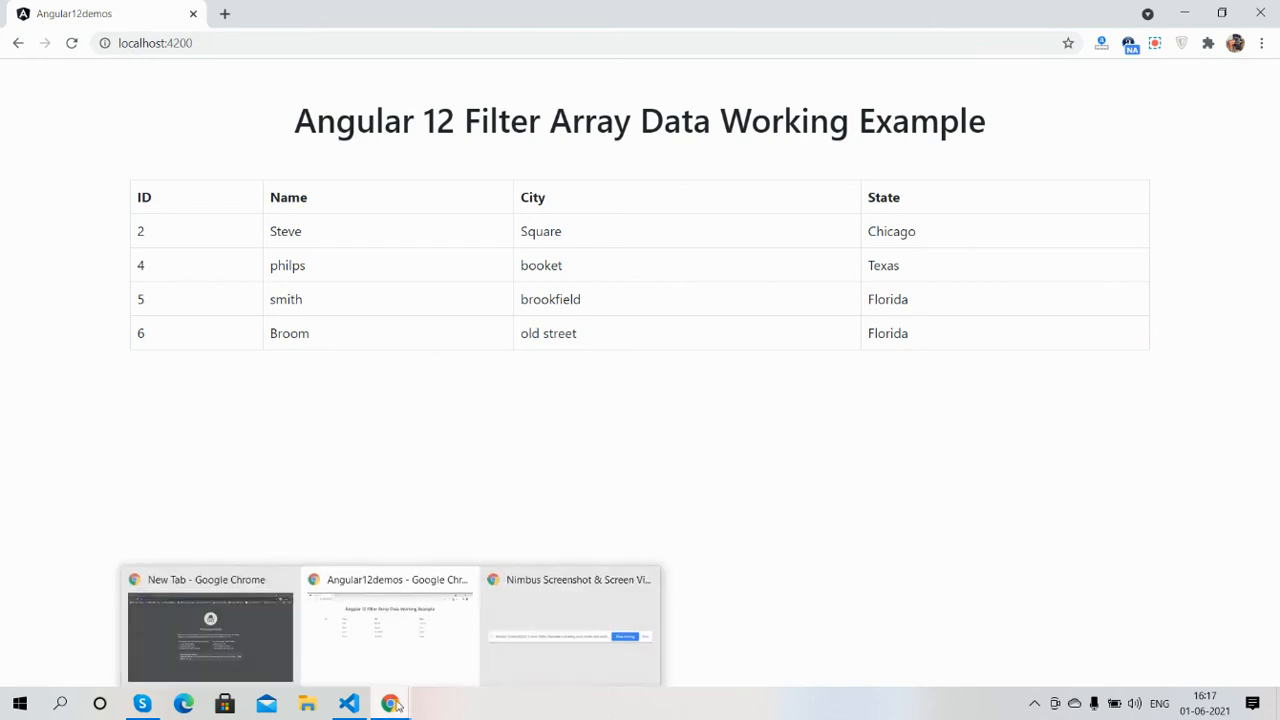